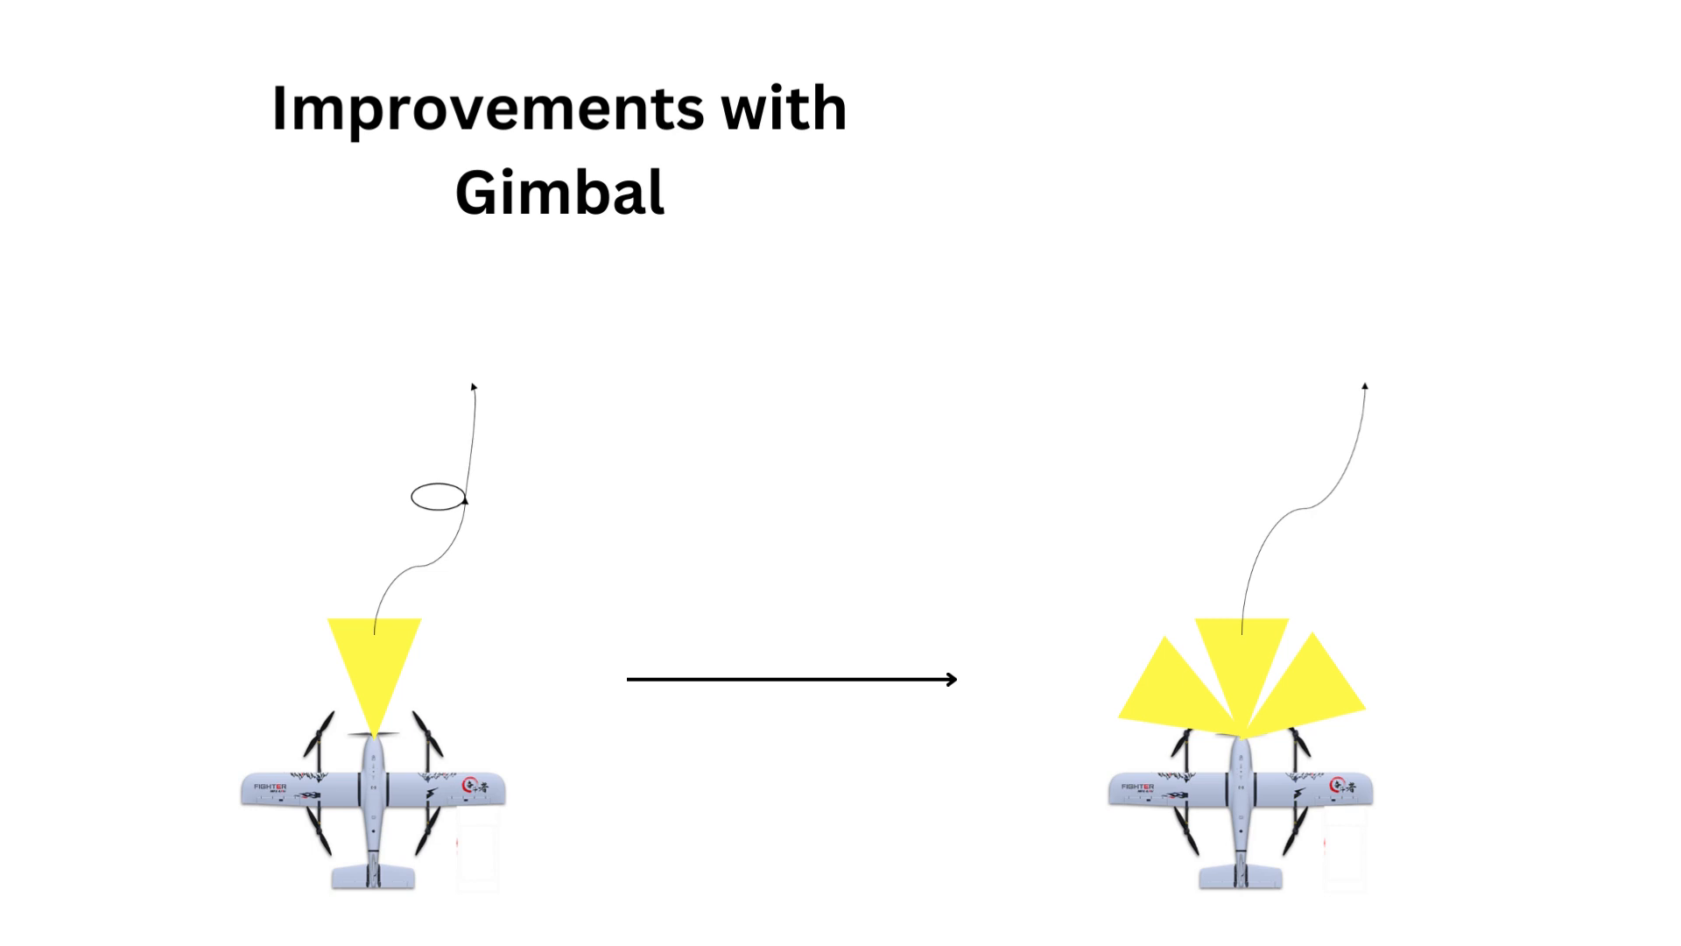
{"action": "key", "text": "Right"}
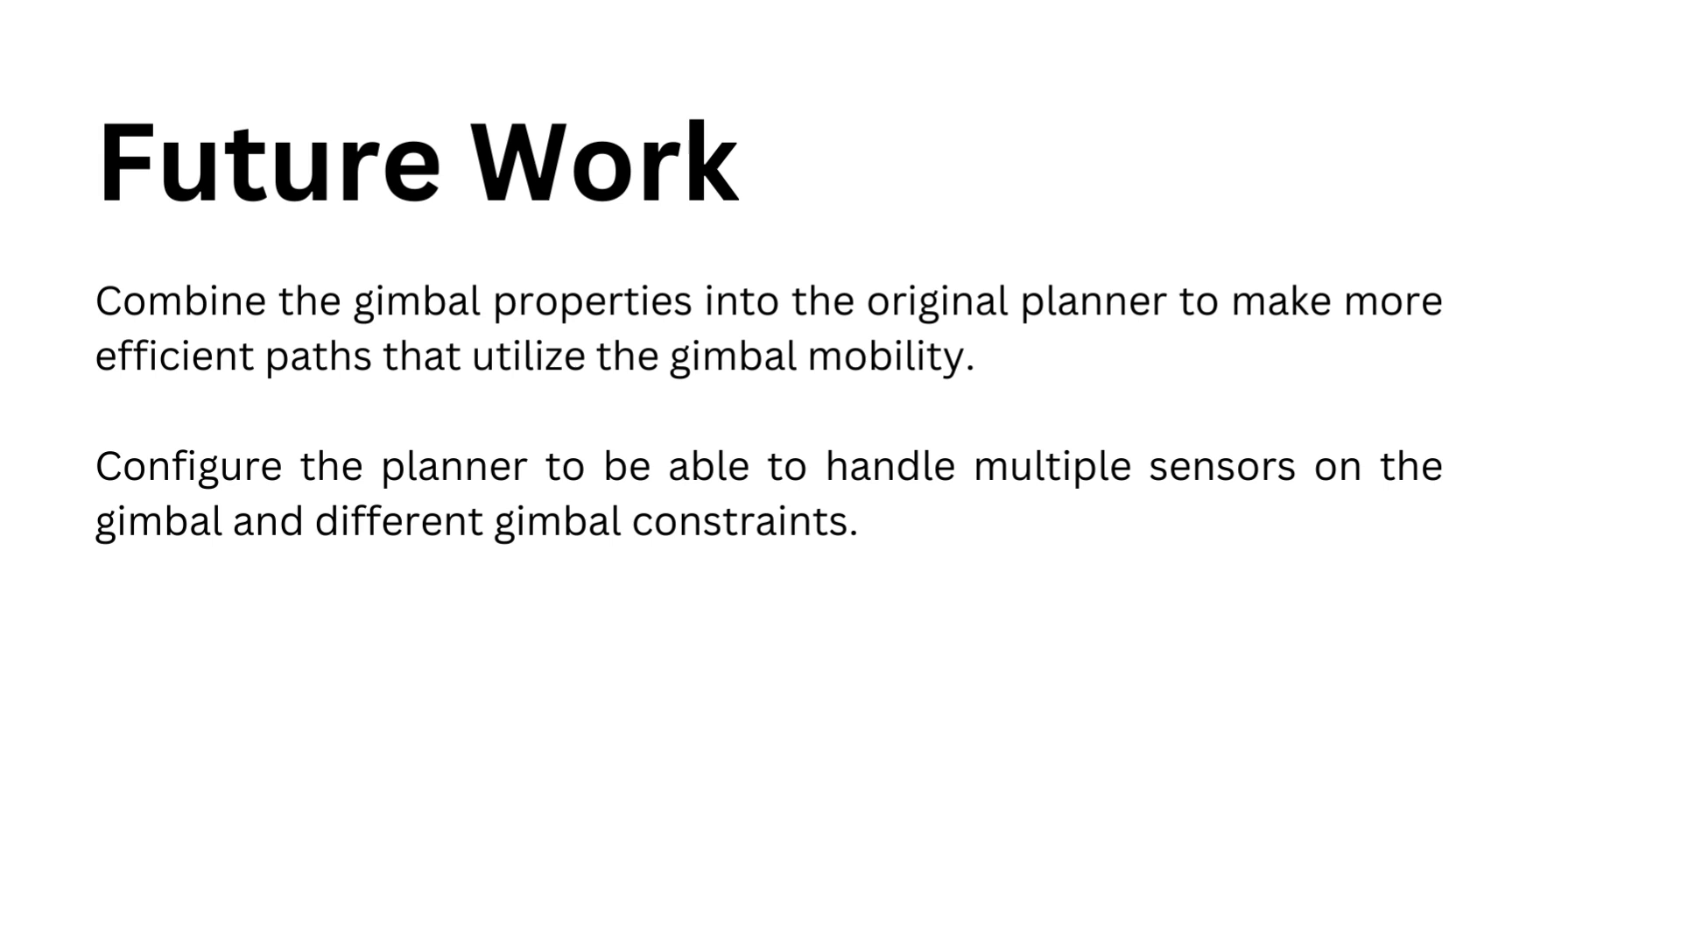
{"action": "key", "text": "right"}
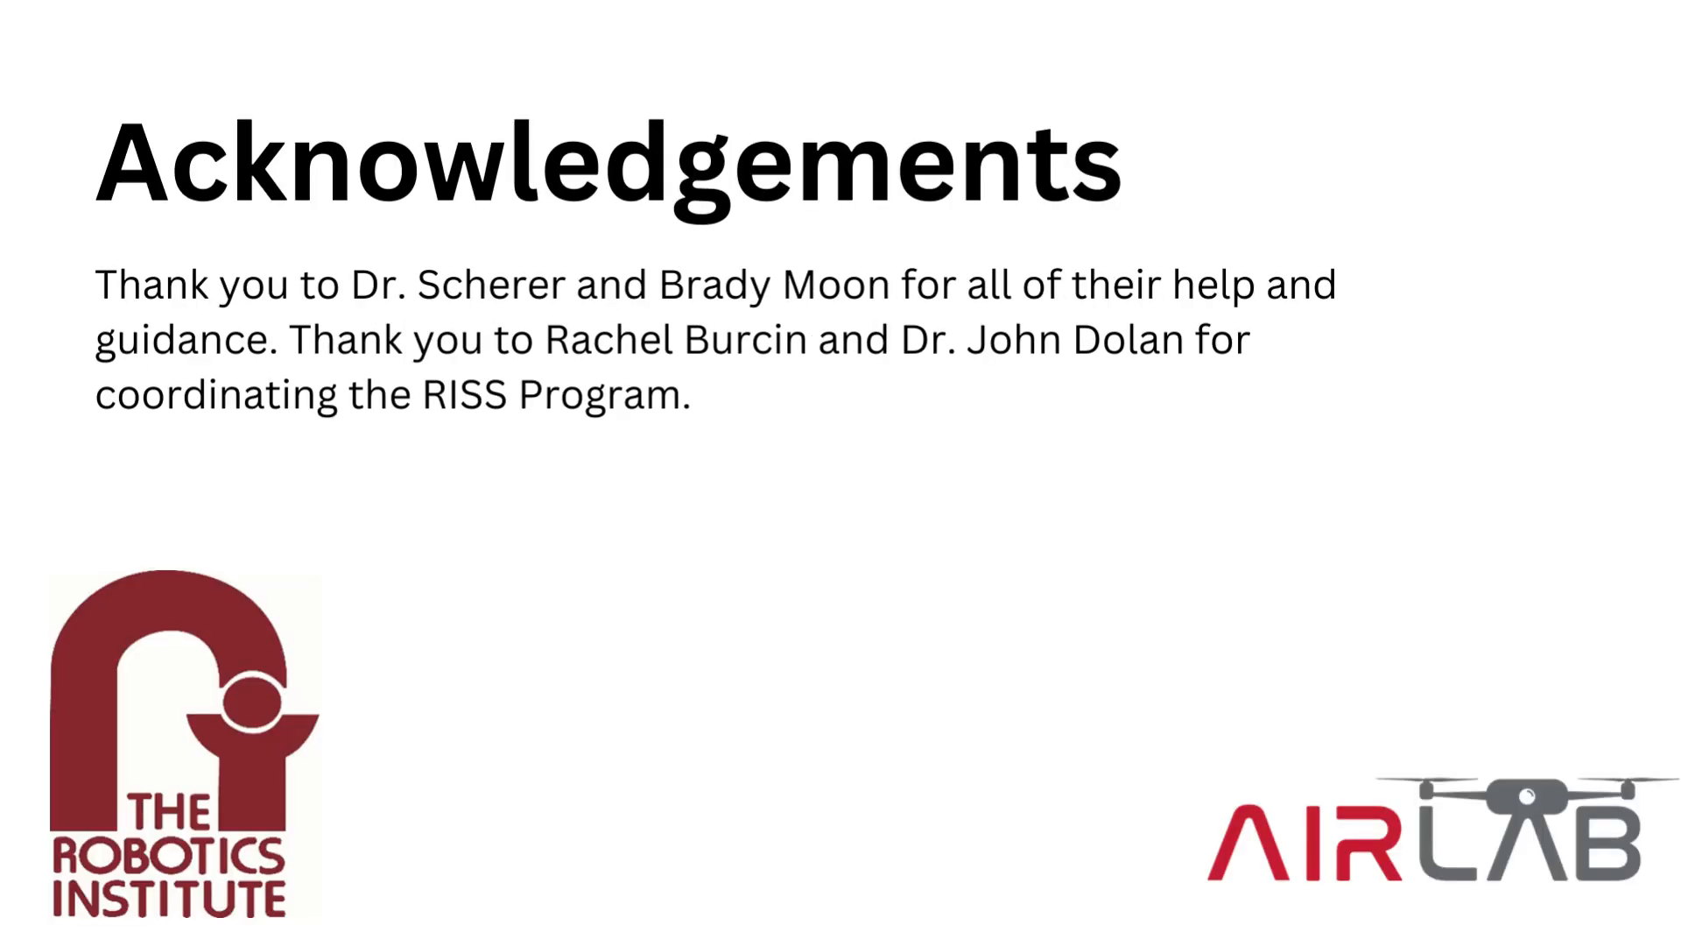